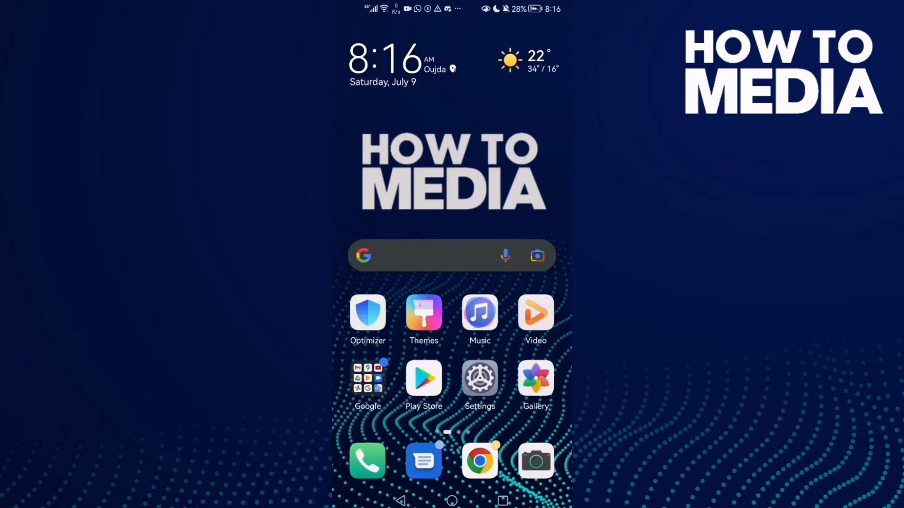
# - Swipe the home screen to open Huawei Browser on the m.facebook.com login page
pyautogui.hscroll(-3)
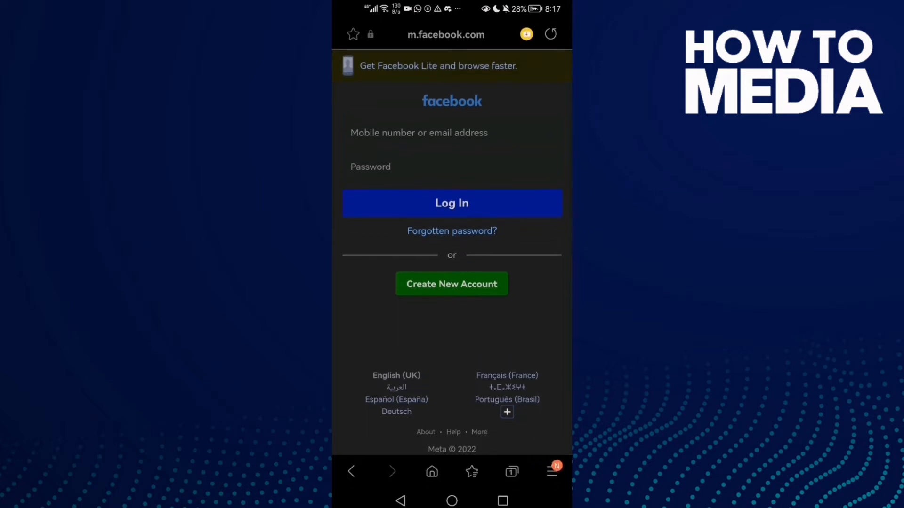
# - Save the Facebook login page via the browser menu's Add page to > Saved pages
pyautogui.click(550, 471)
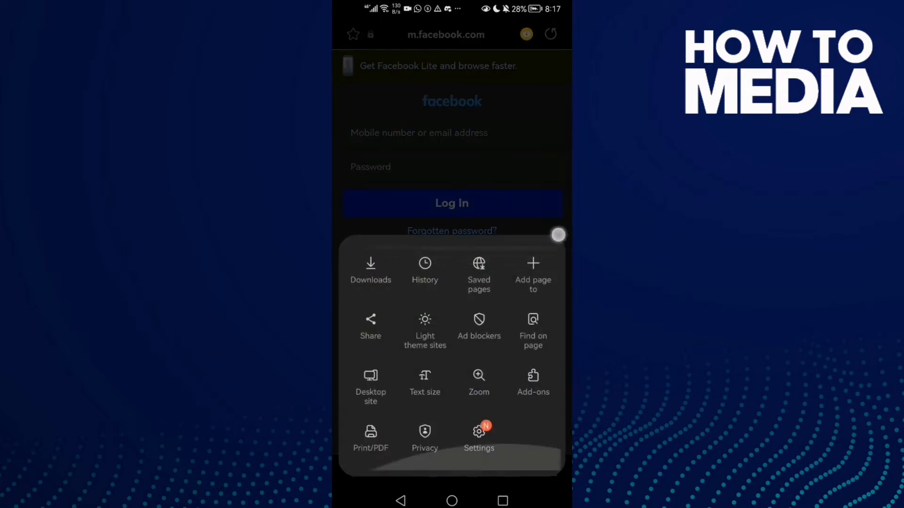
pyautogui.click(532, 271)
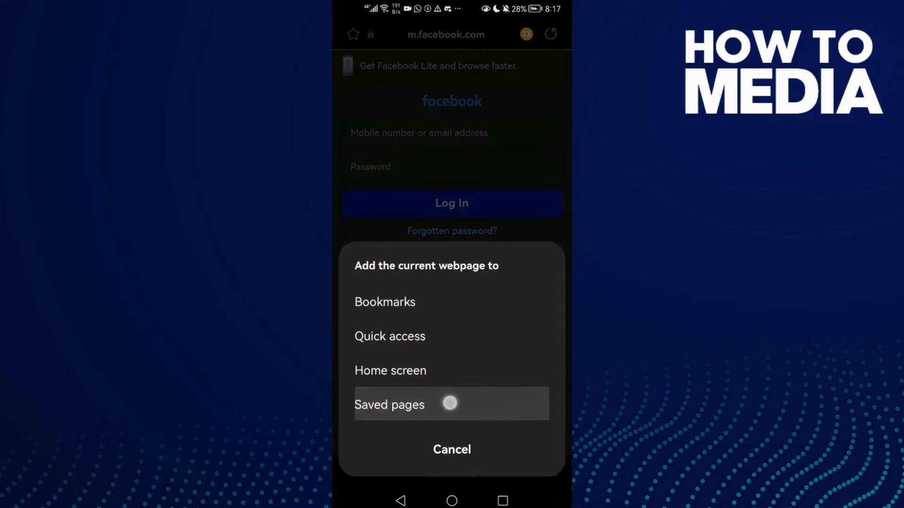
pyautogui.click(390, 404)
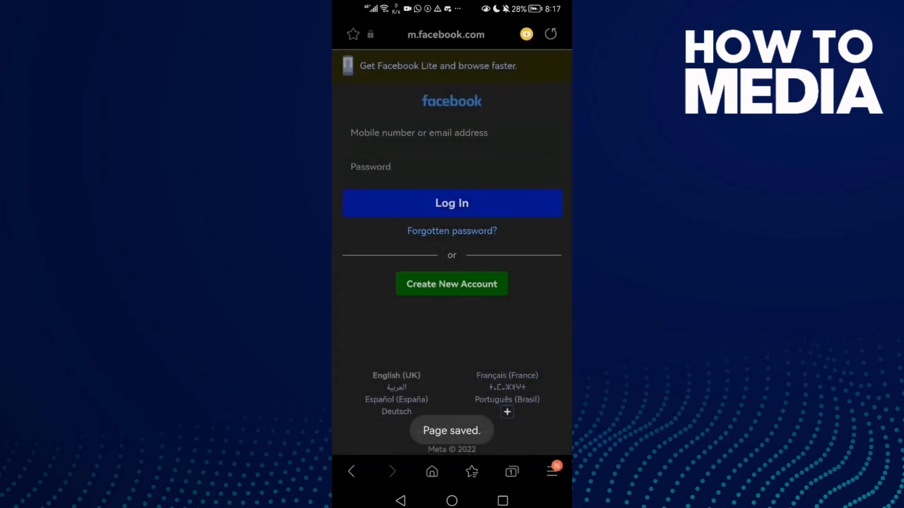